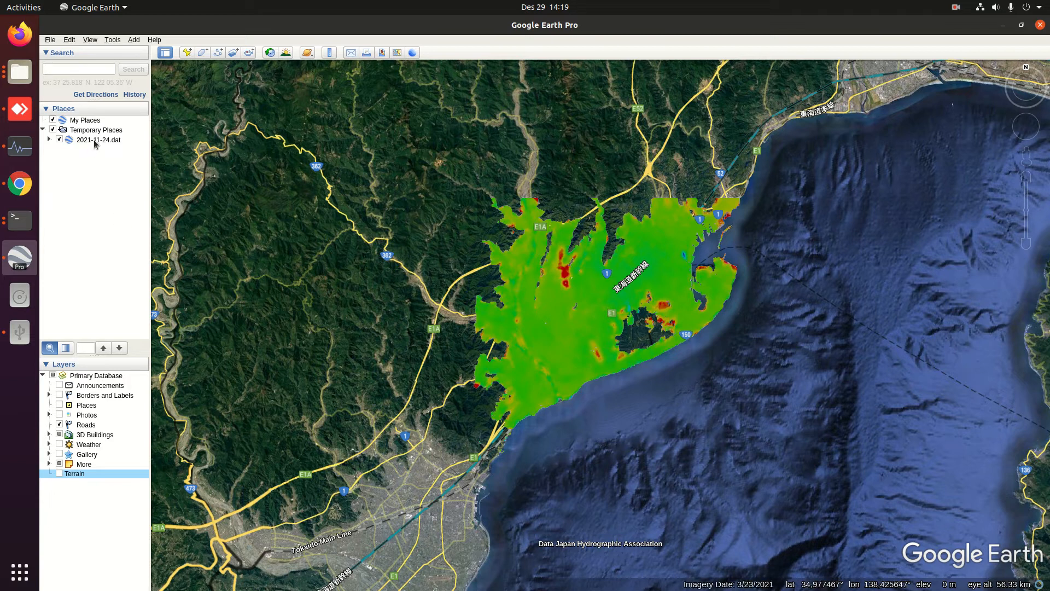
Step: Make the 2021-11-24.dat overlay semi-transparent so roads beneath show through
left_click(98, 140)
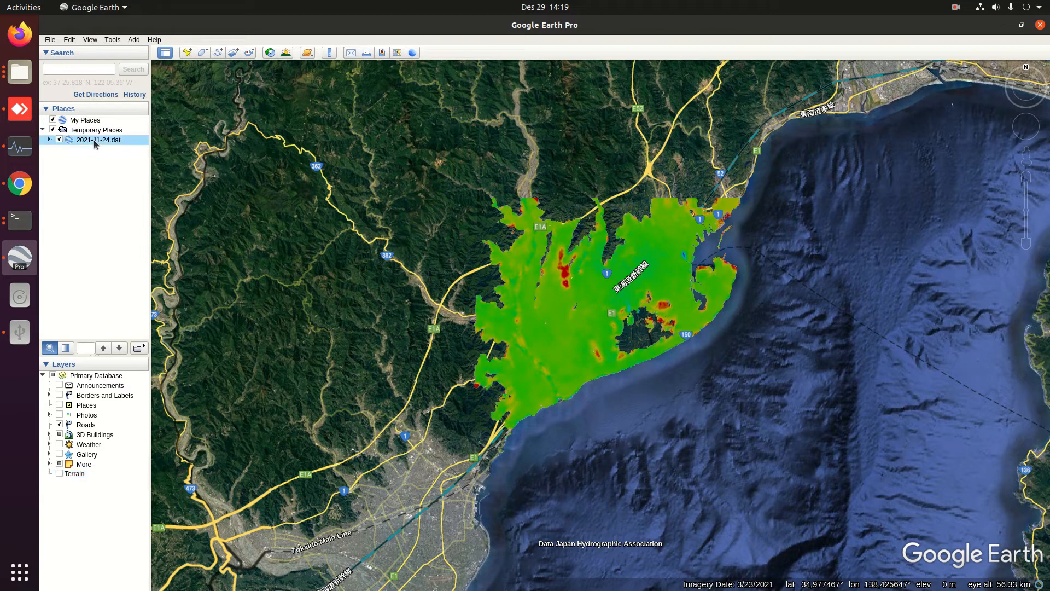
mouse_move(113, 154)
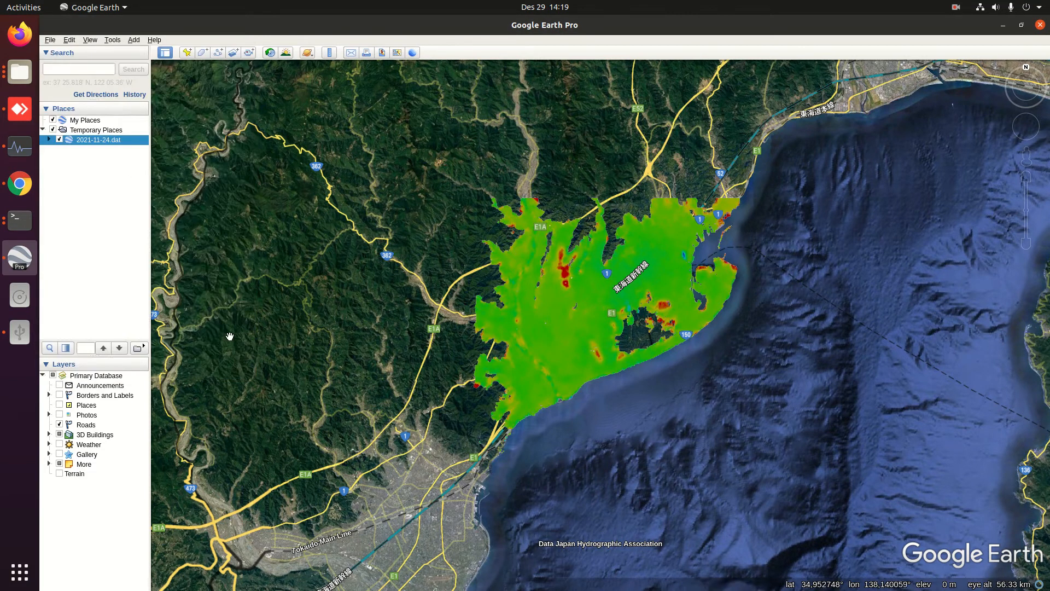
left_click(65, 348)
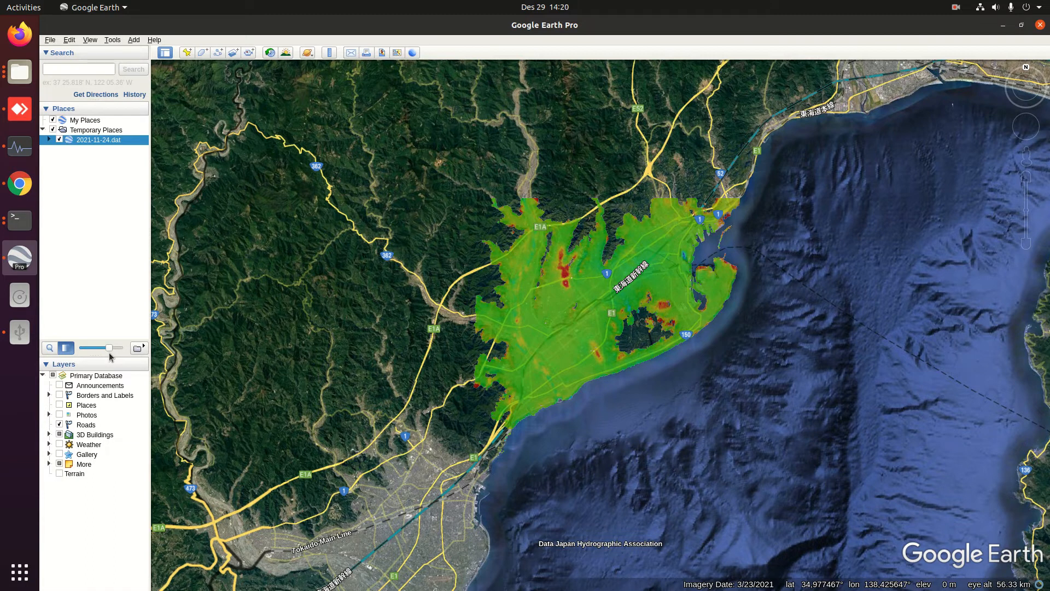
mouse_move(591, 335)
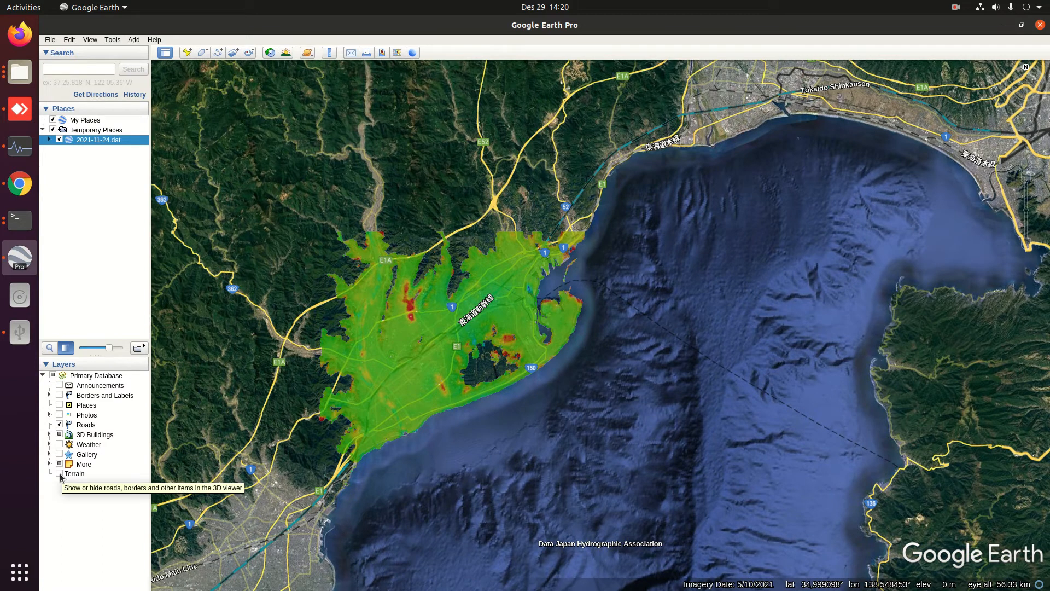
Step: Enable the Terrain layer and tilt into a 3D perspective looking toward Mt. Fuji
left_click(59, 474)
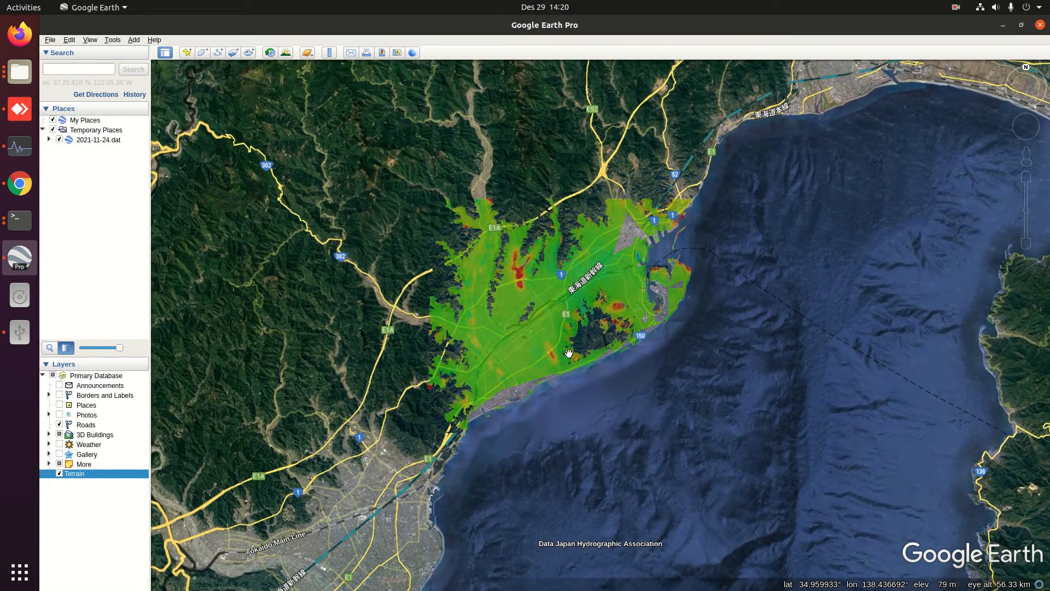
left_click_drag(569, 353, 560, 359)
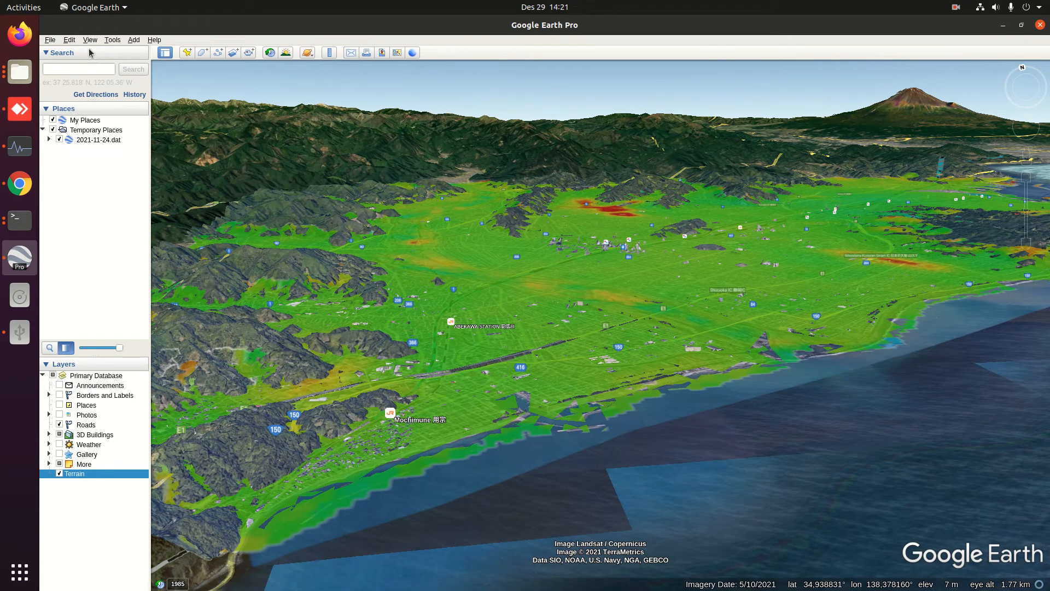
Step: Enter Save Image mode for the current tilted overlay view
left_click(50, 39)
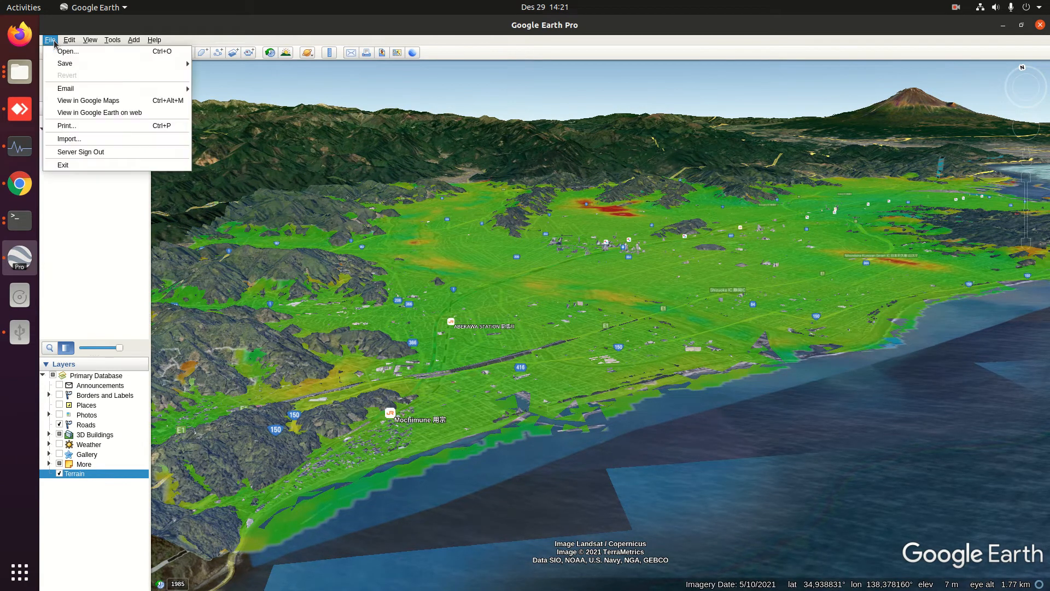
mouse_move(64, 64)
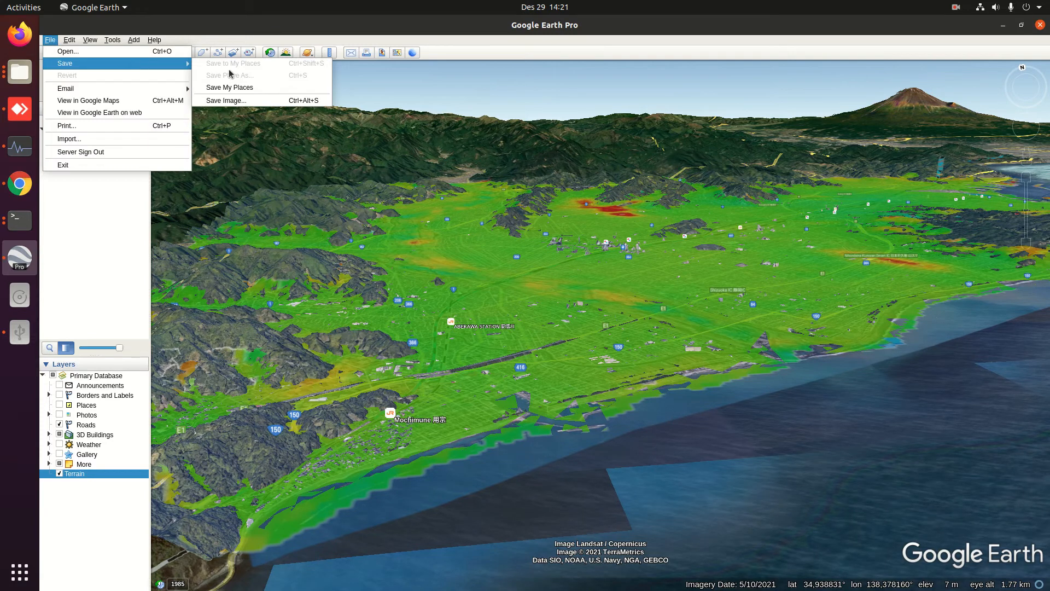
mouse_move(225, 99)
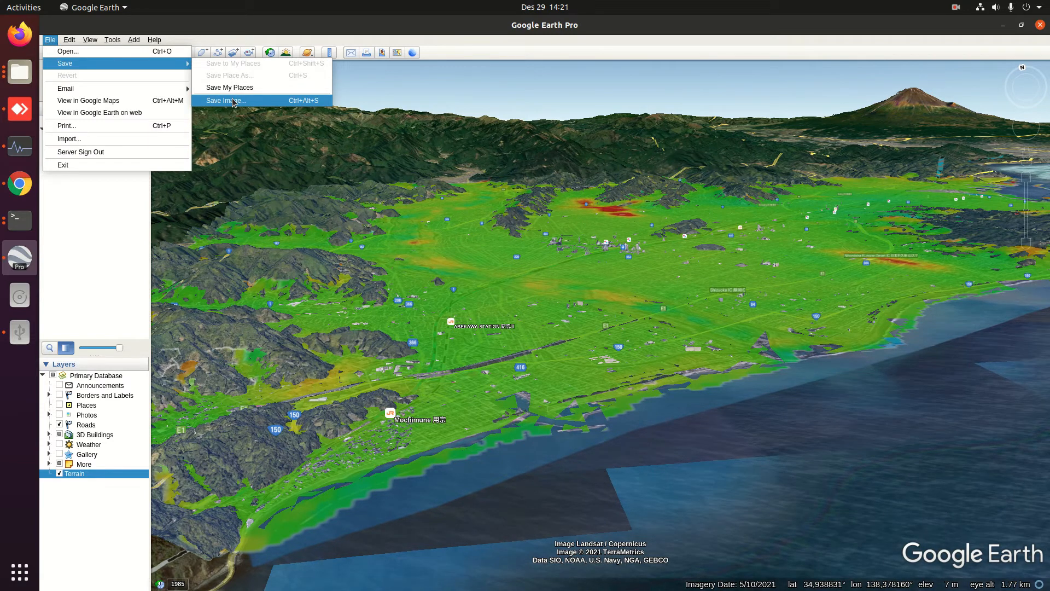
left_click(224, 100)
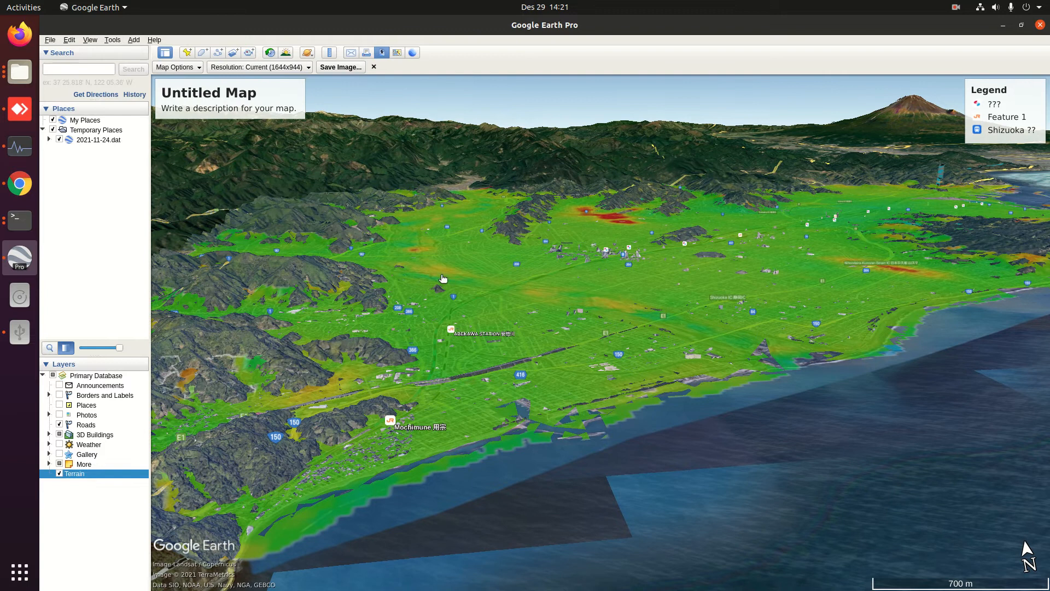
mouse_move(560, 388)
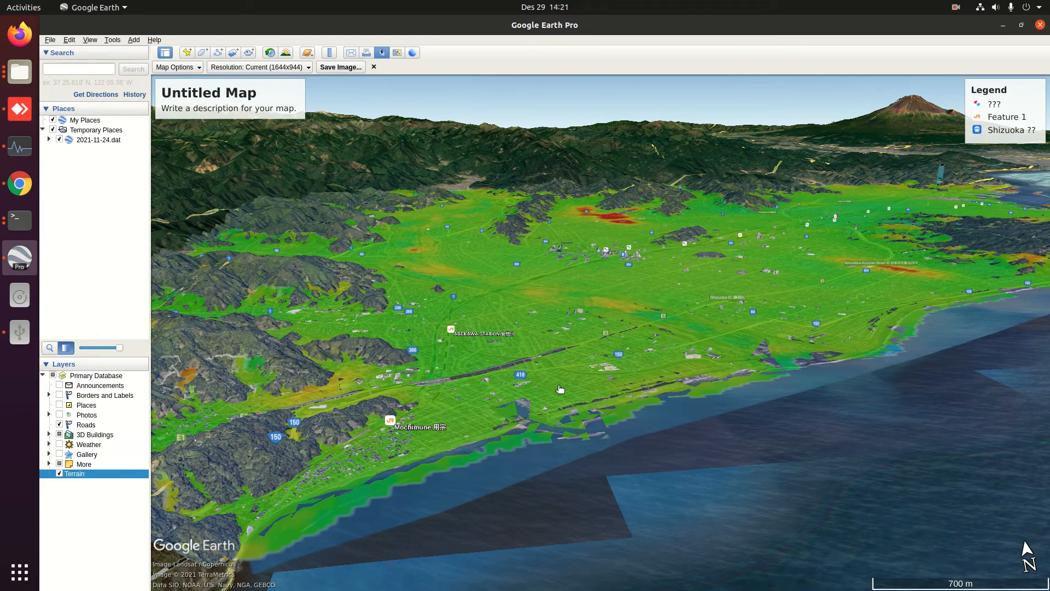
mouse_move(236, 98)
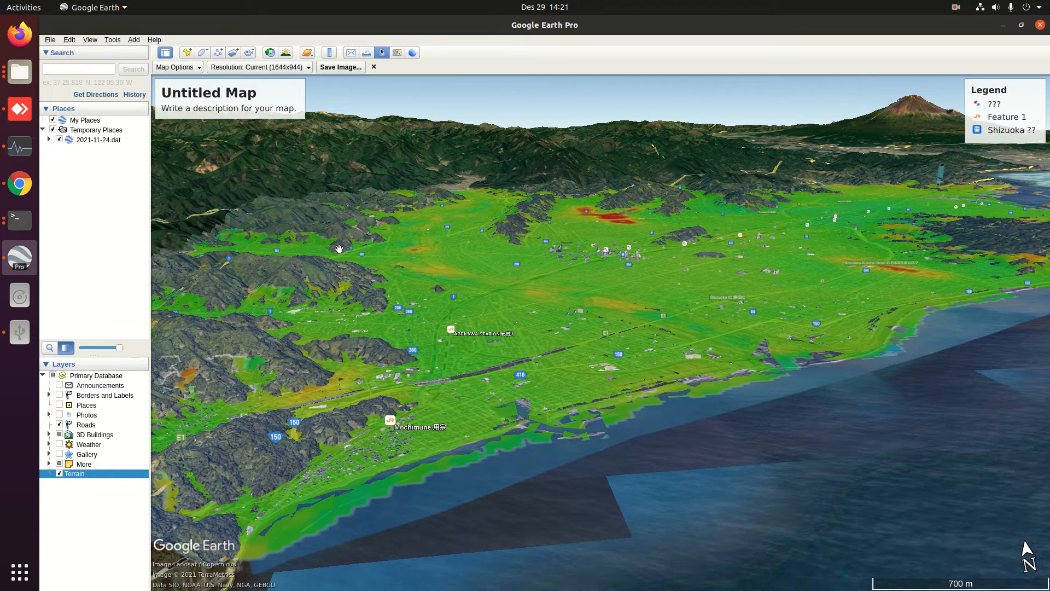
mouse_move(467, 281)
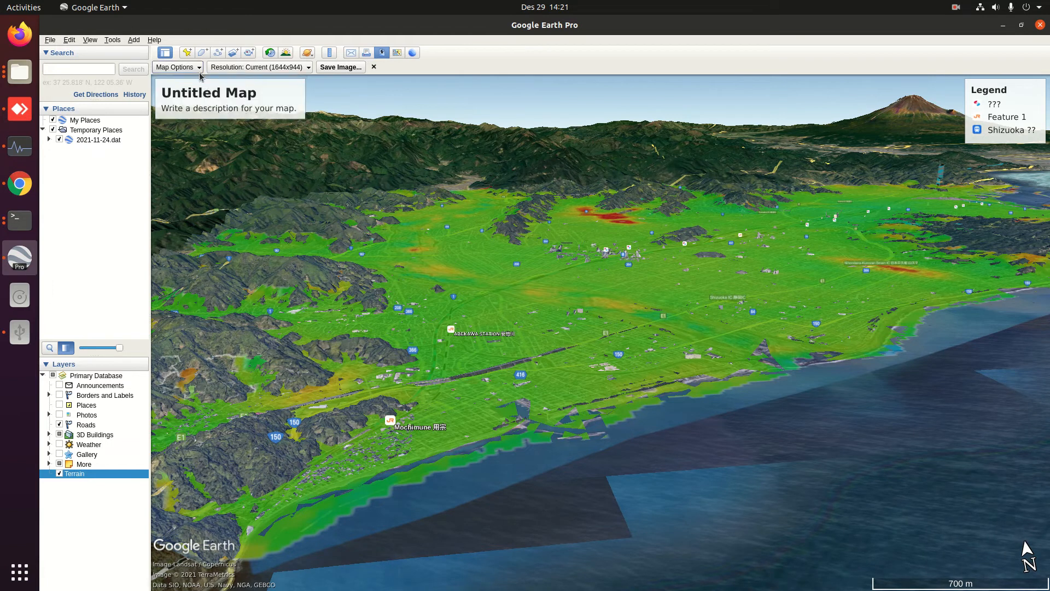
Step: In Map Options, hide the title, description and legend, keeping scale and compass
left_click(174, 67)
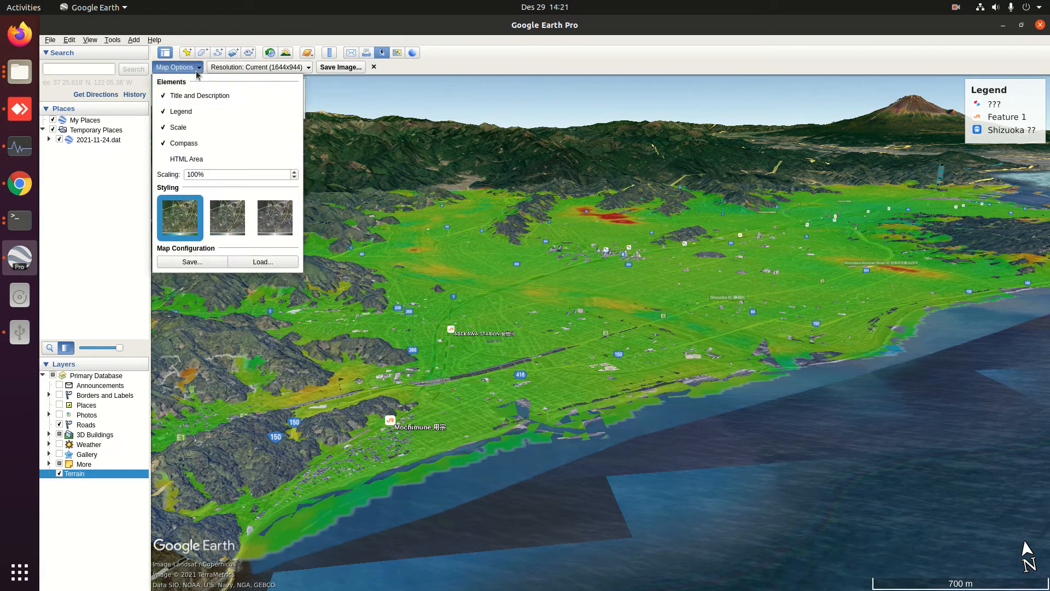
left_click(163, 96)
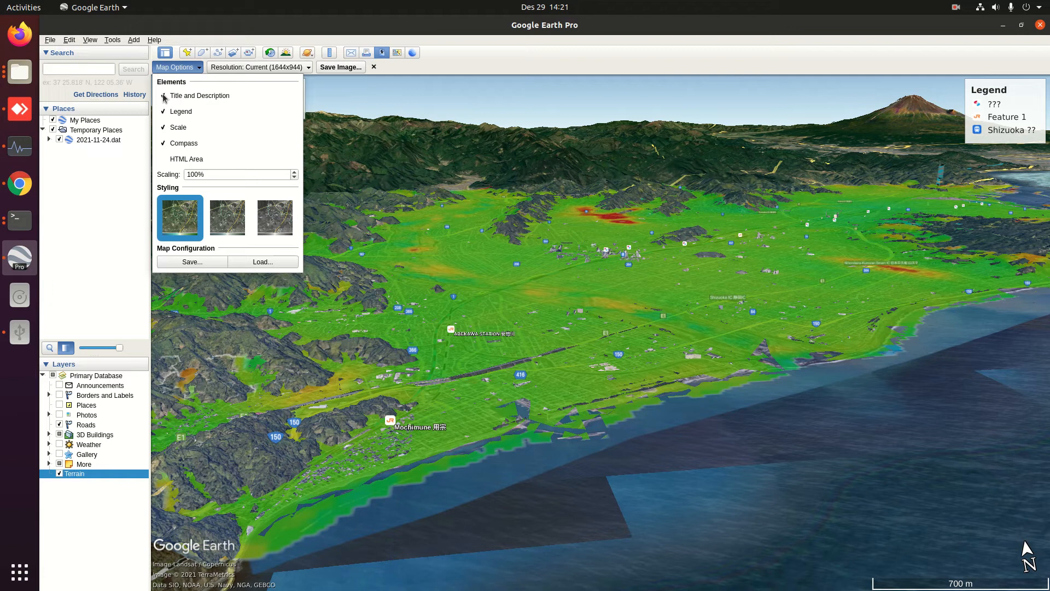
left_click(164, 111)
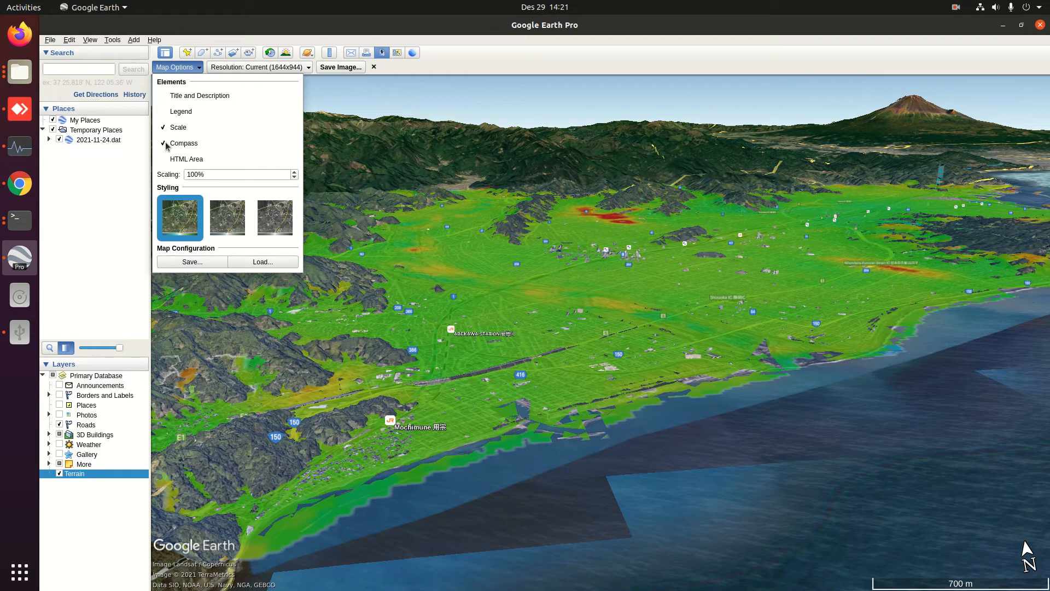
left_click(164, 144)
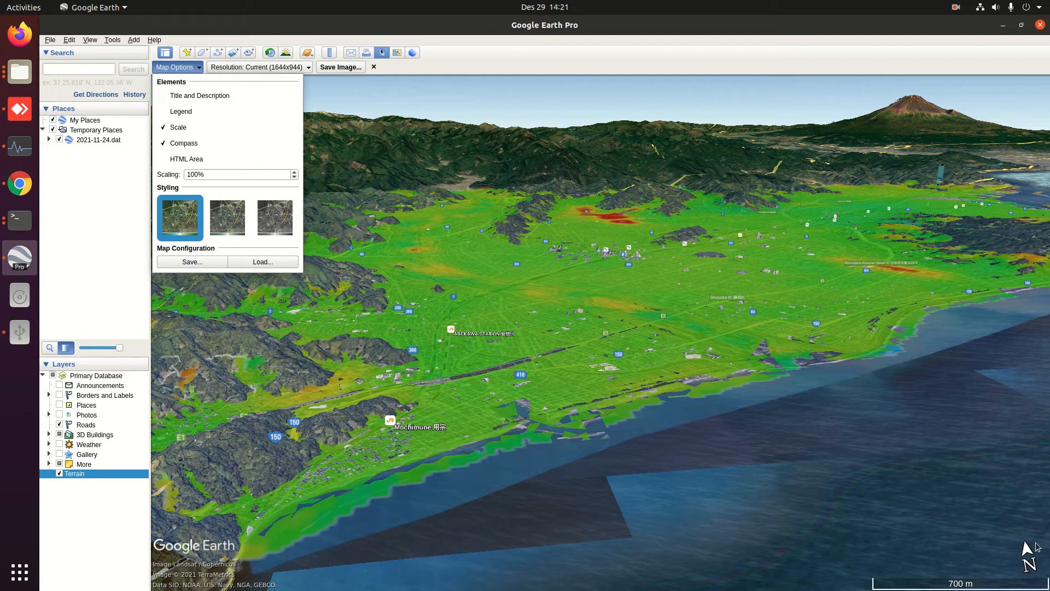
mouse_move(273, 217)
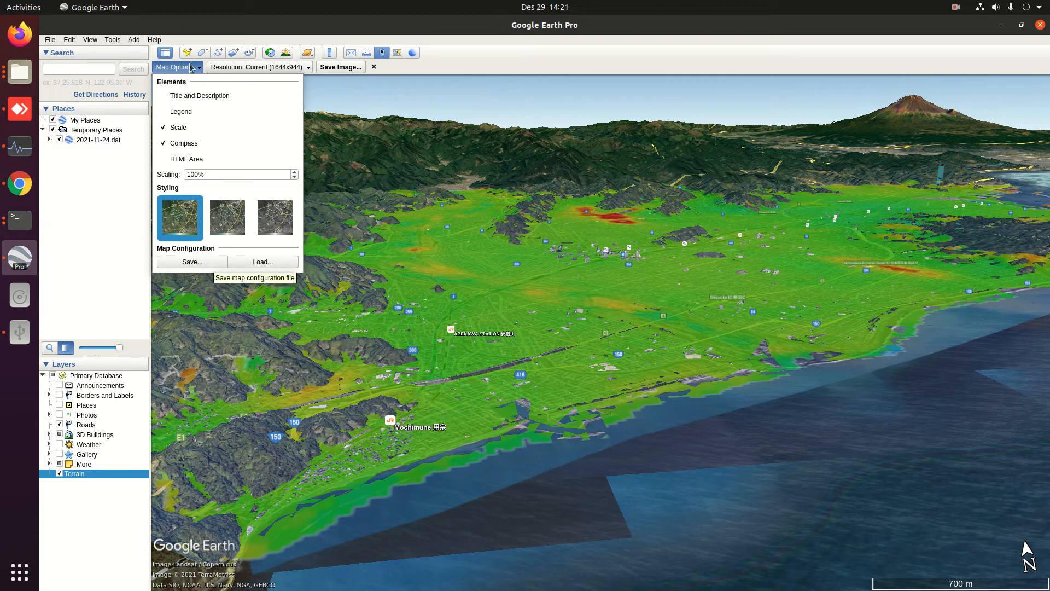
left_click(175, 67)
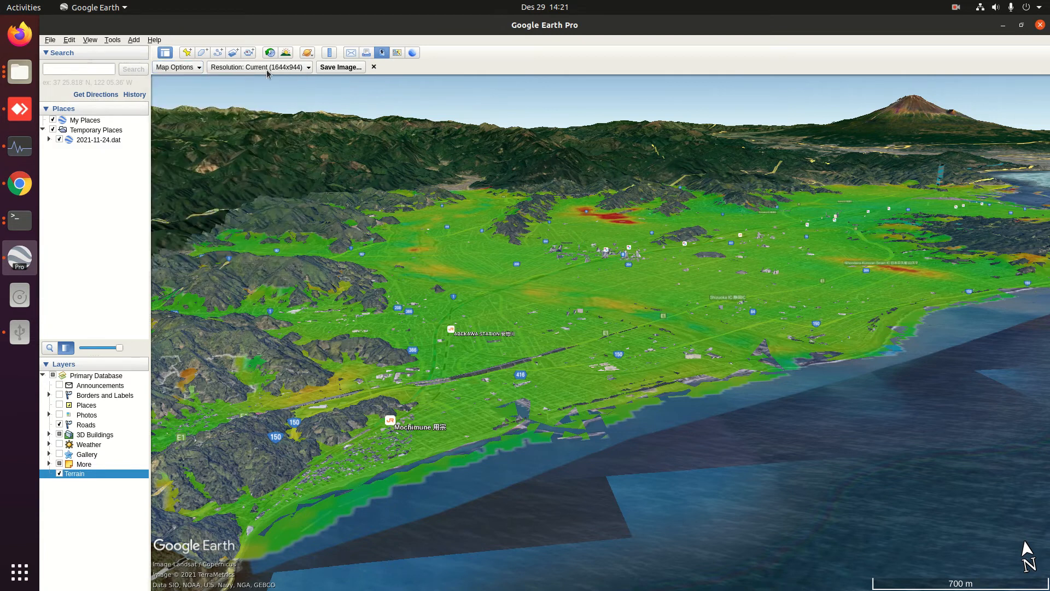
Step: Set image resolution to maximum 4800x2756 and start saving the view
left_click(261, 67)
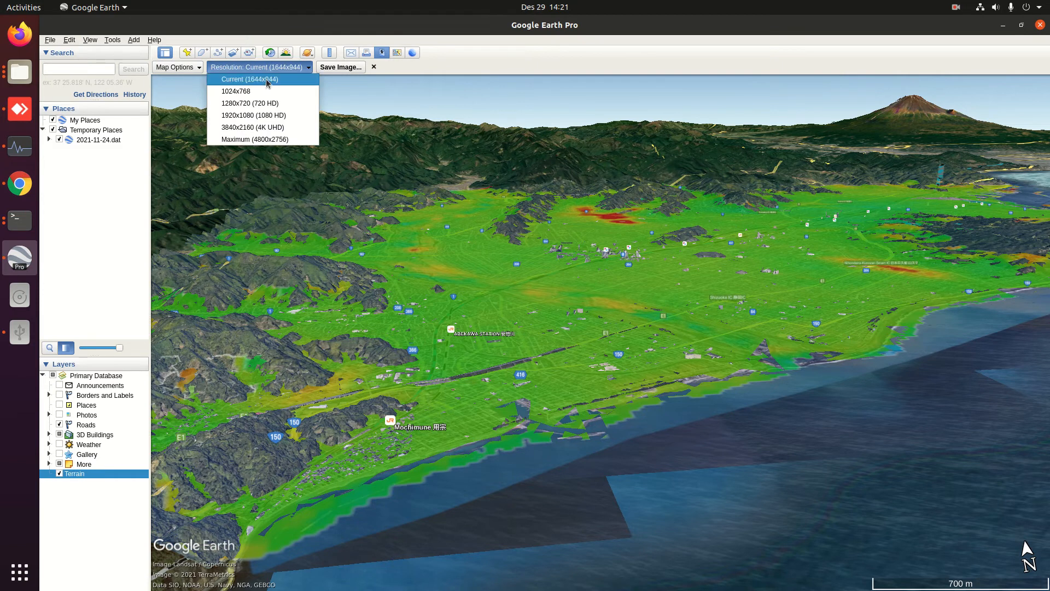
mouse_move(249, 103)
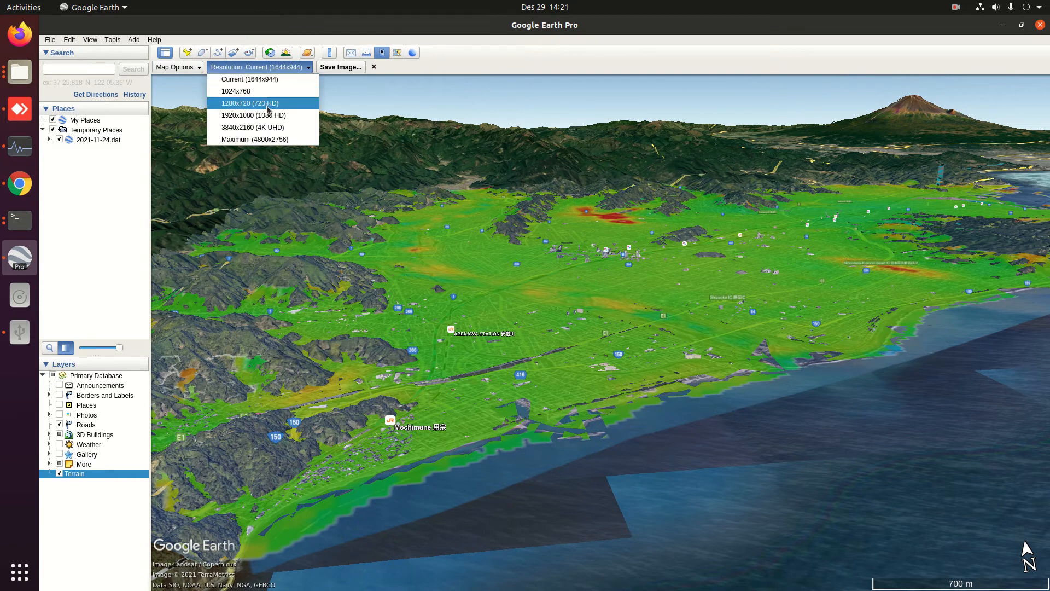
mouse_move(263, 139)
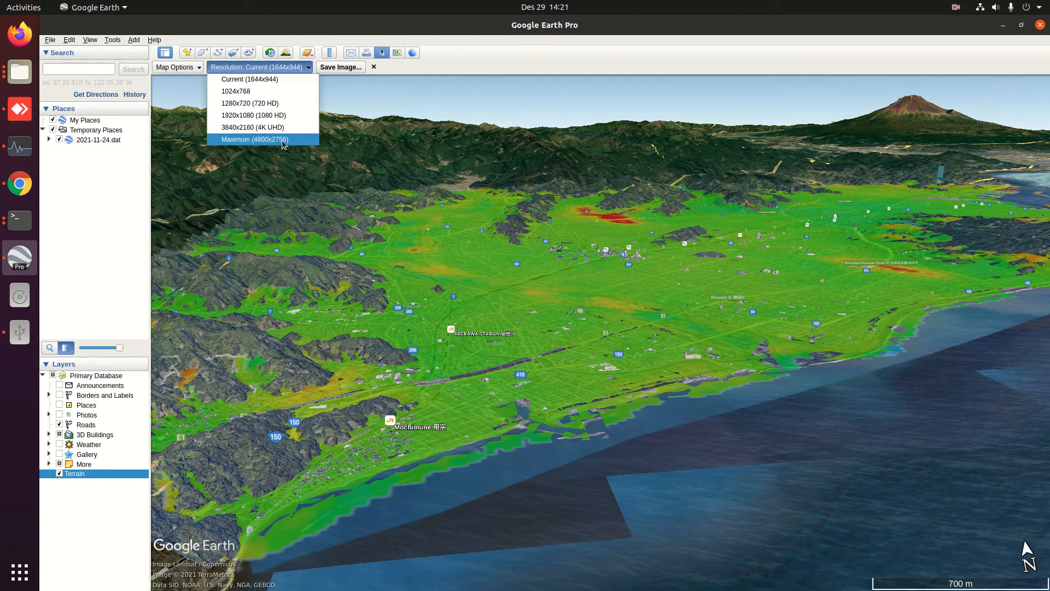
left_click(252, 139)
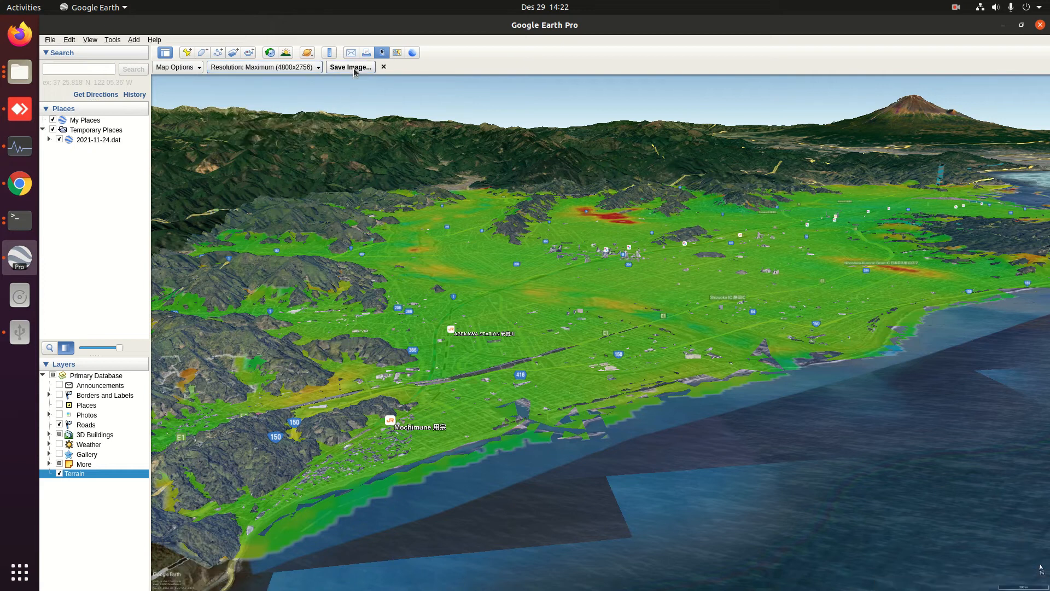
left_click(350, 67)
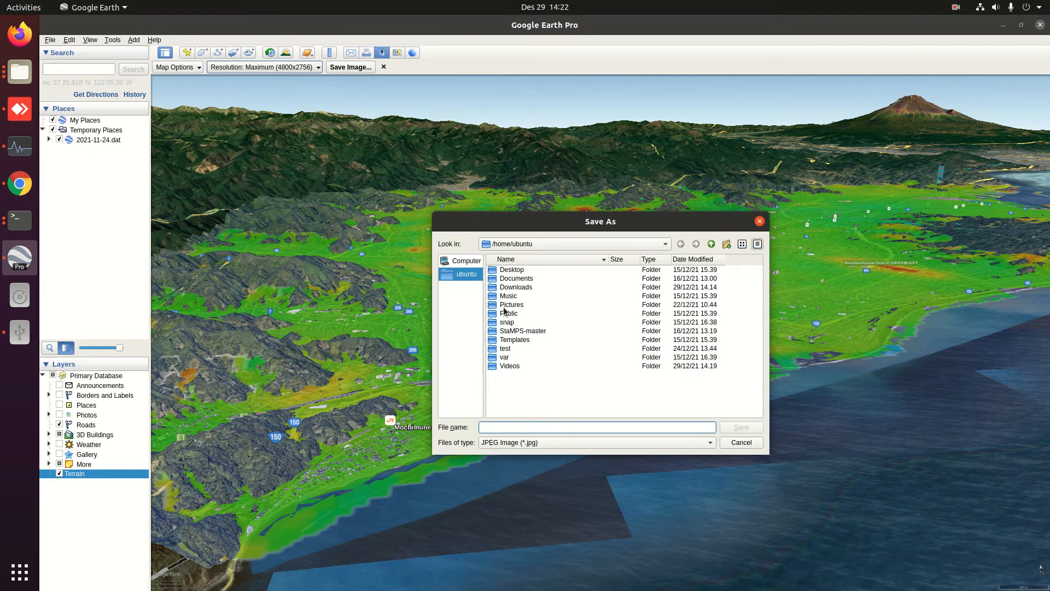
Step: Save the image as 3d-view in the Pictures folder
double_click(511, 304)
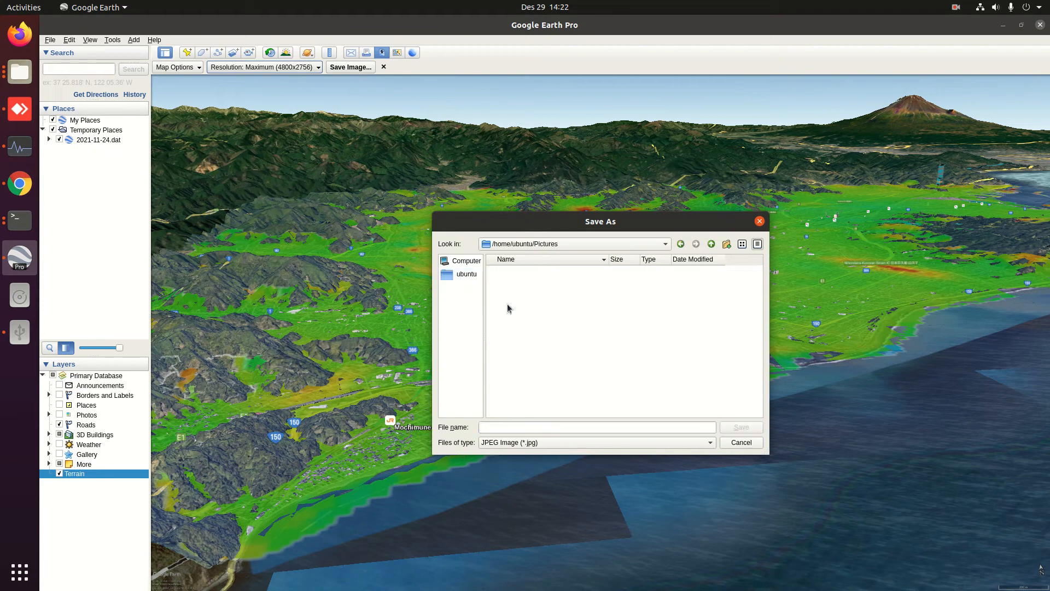
left_click(596, 426)
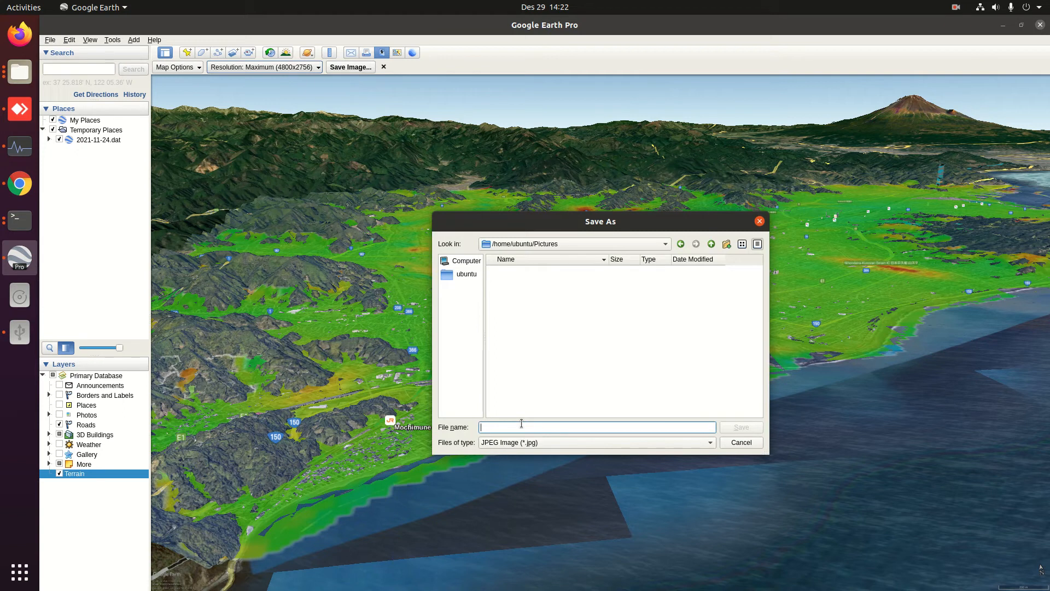
type("3d-v")
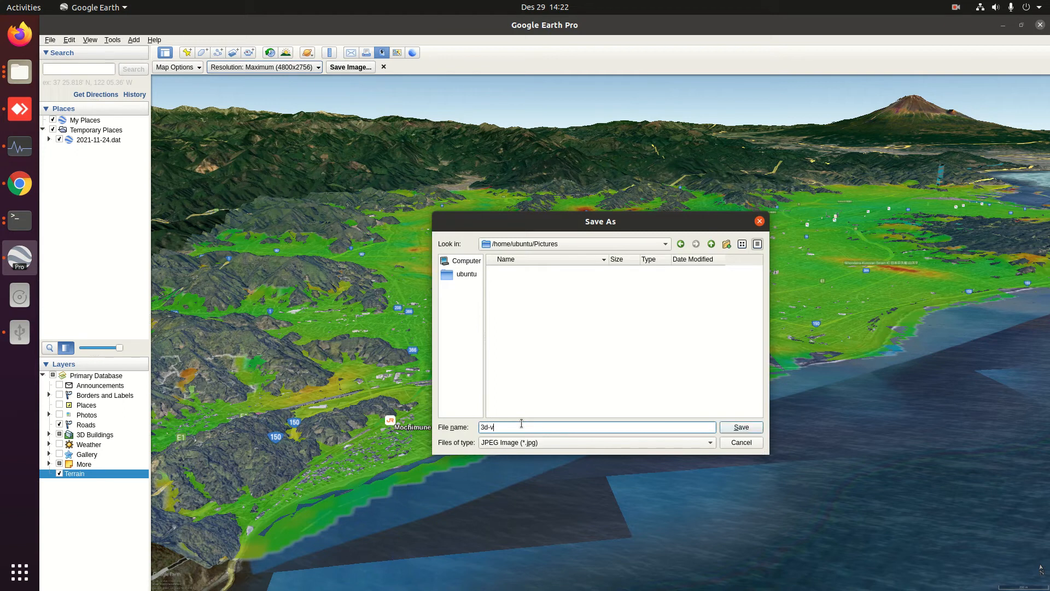
type("iew")
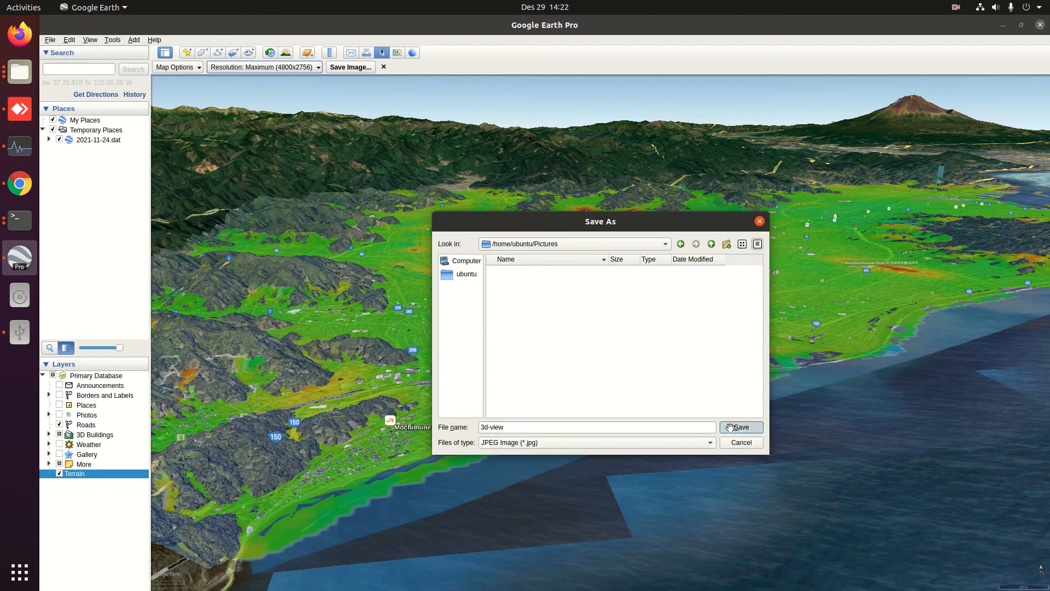
left_click(740, 426)
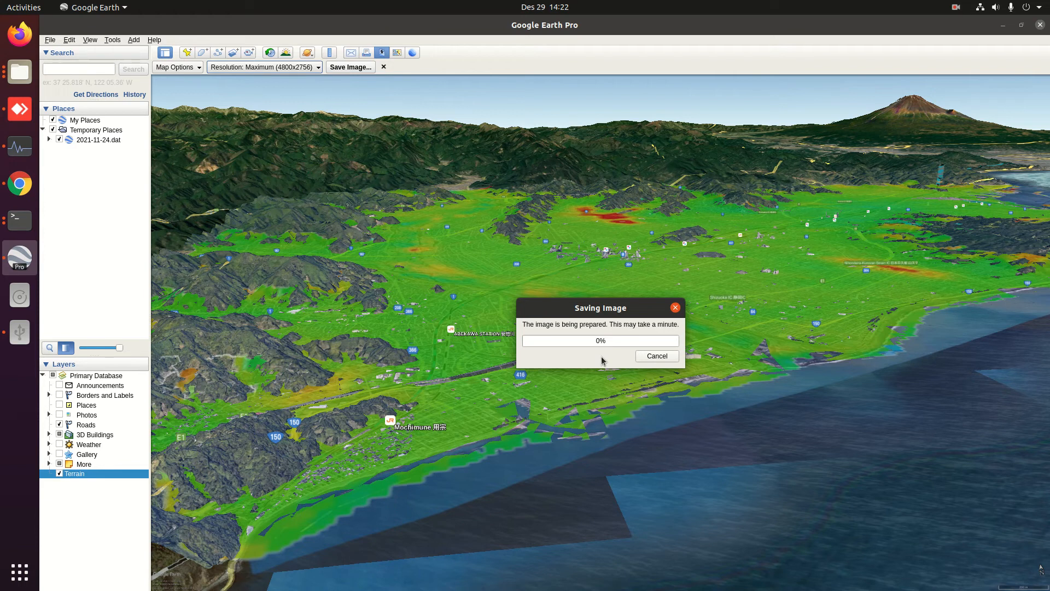
mouse_move(911, 574)
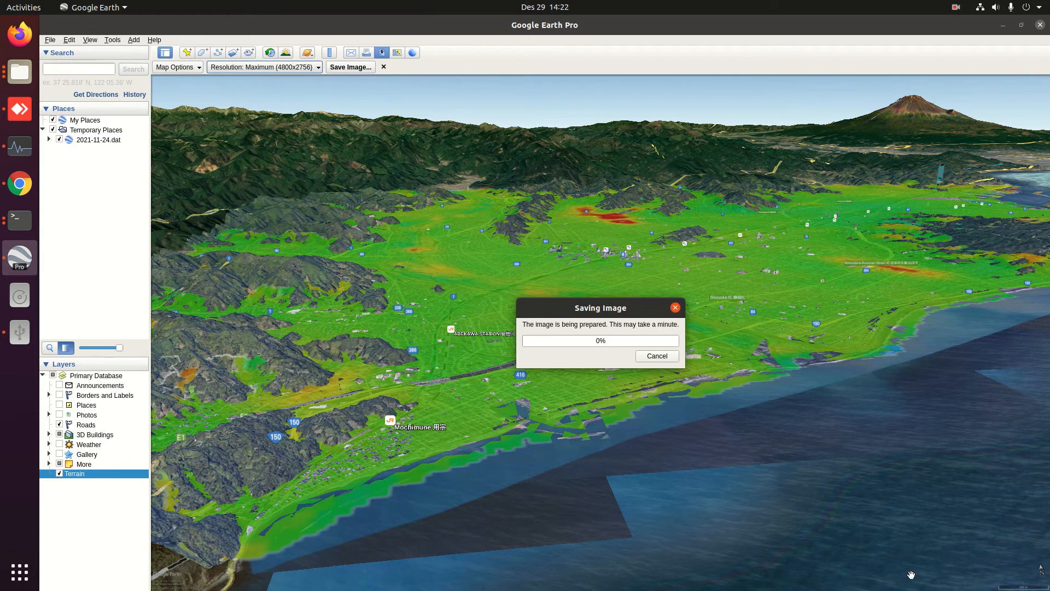
mouse_move(1006, 584)
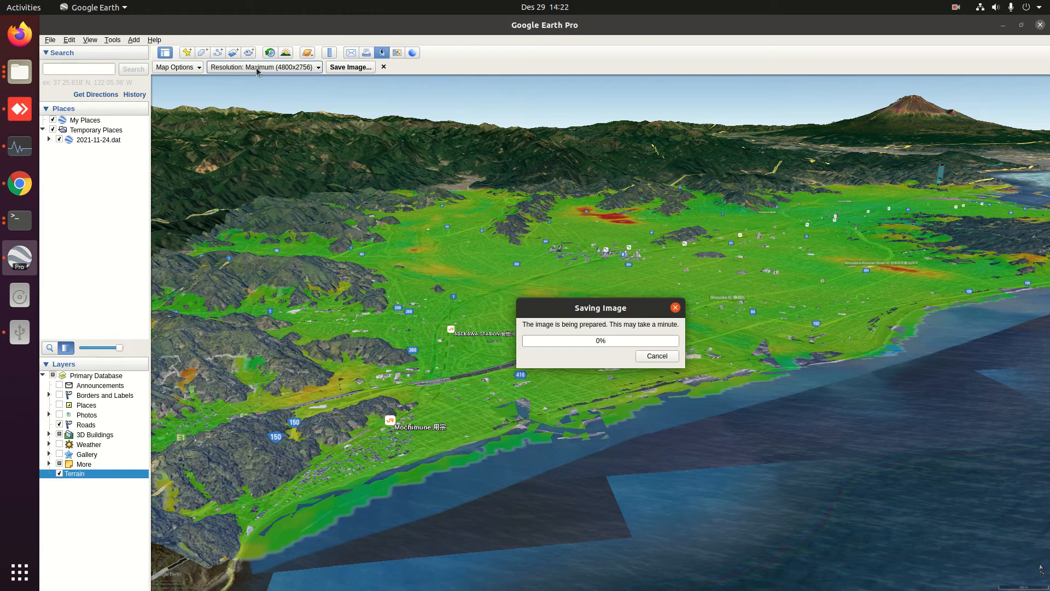
mouse_move(1042, 574)
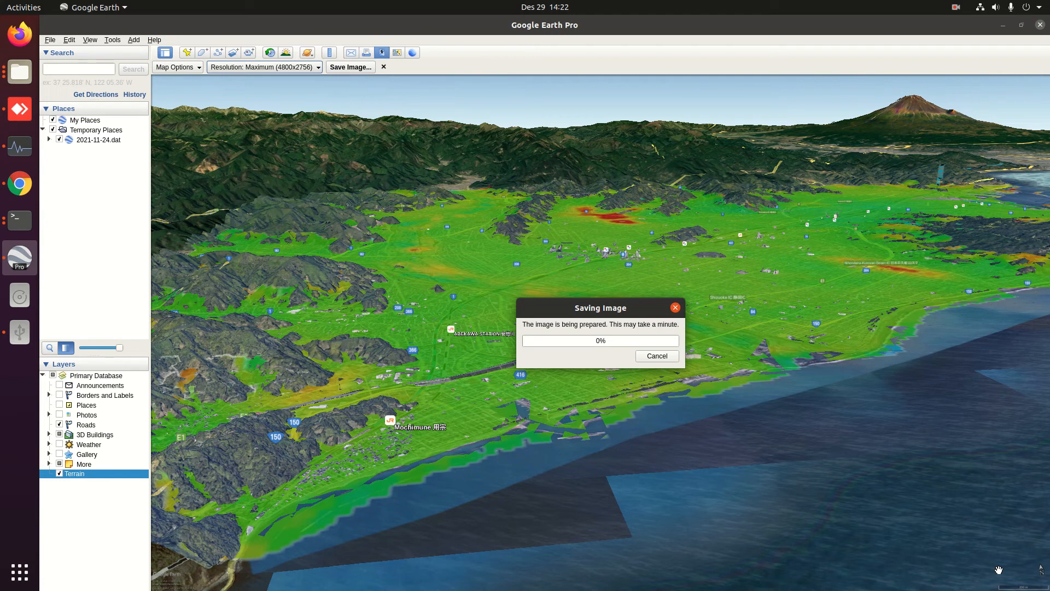
mouse_move(601, 314)
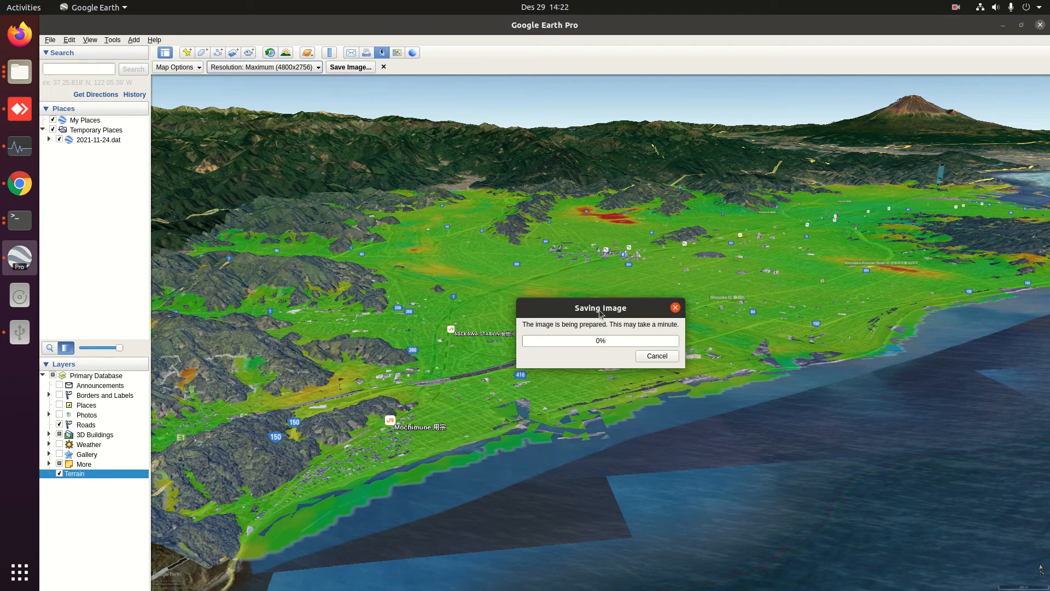
Step: Nudge the Saving Image progress window aside and bring up the Files manager
left_click_drag(600, 307, 591, 286)
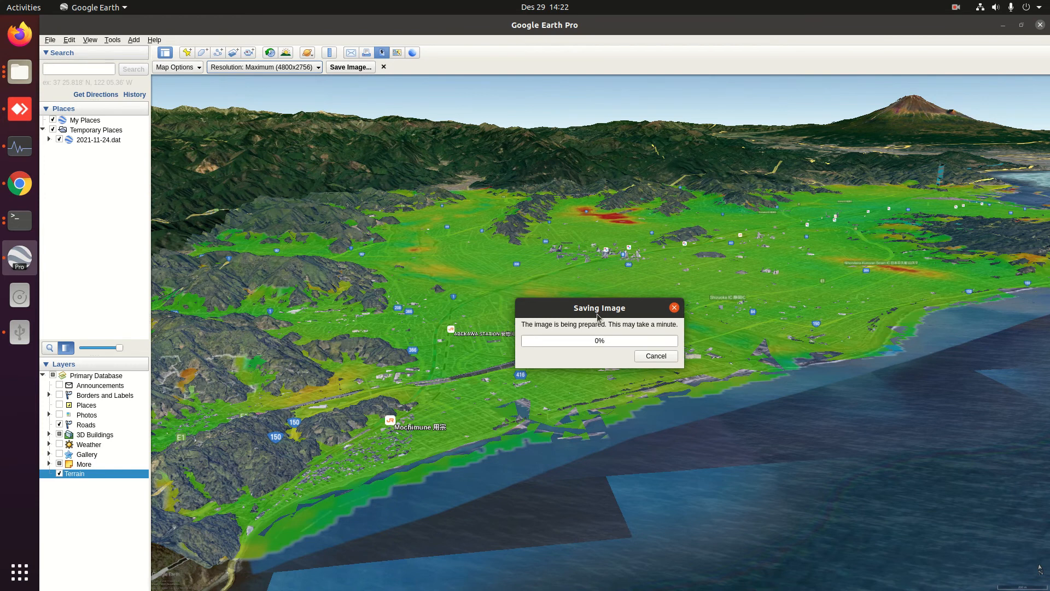
mouse_move(412, 283)
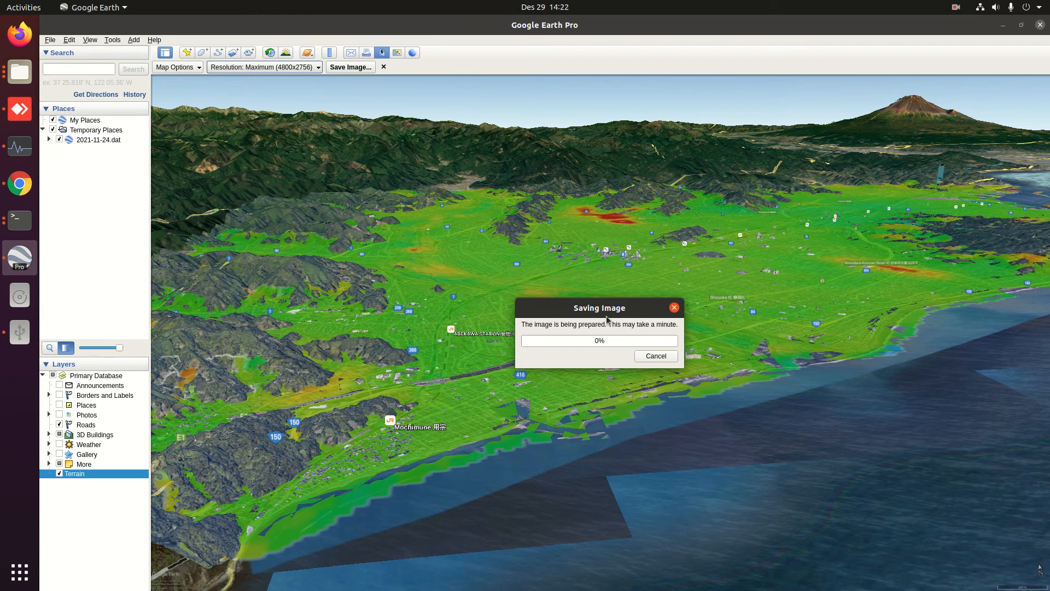
left_click(18, 72)
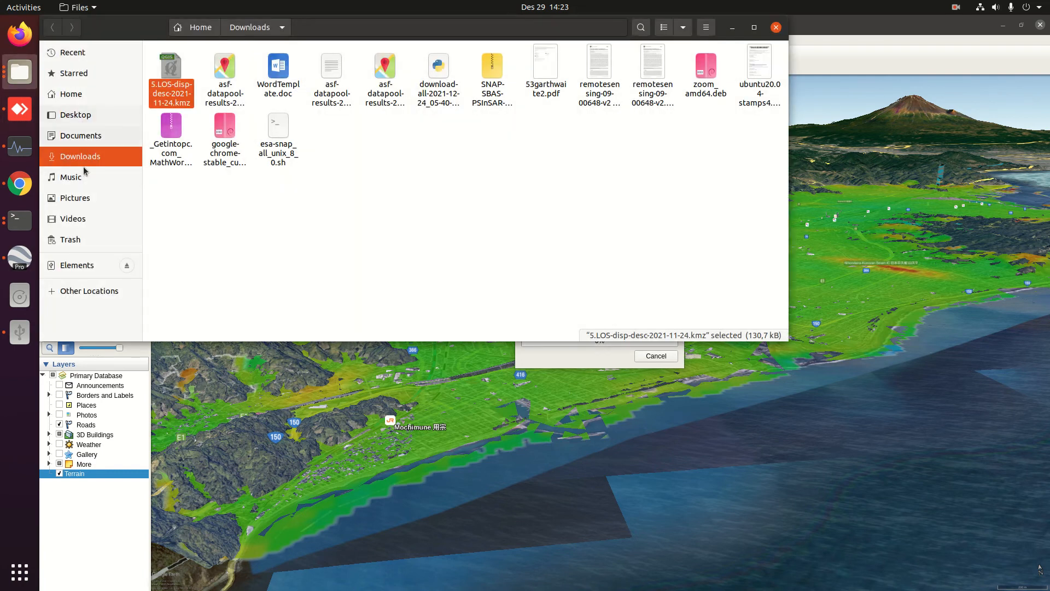
Step: Put the Files window away, returning to Google Earth Pro's export progress
left_click(76, 198)
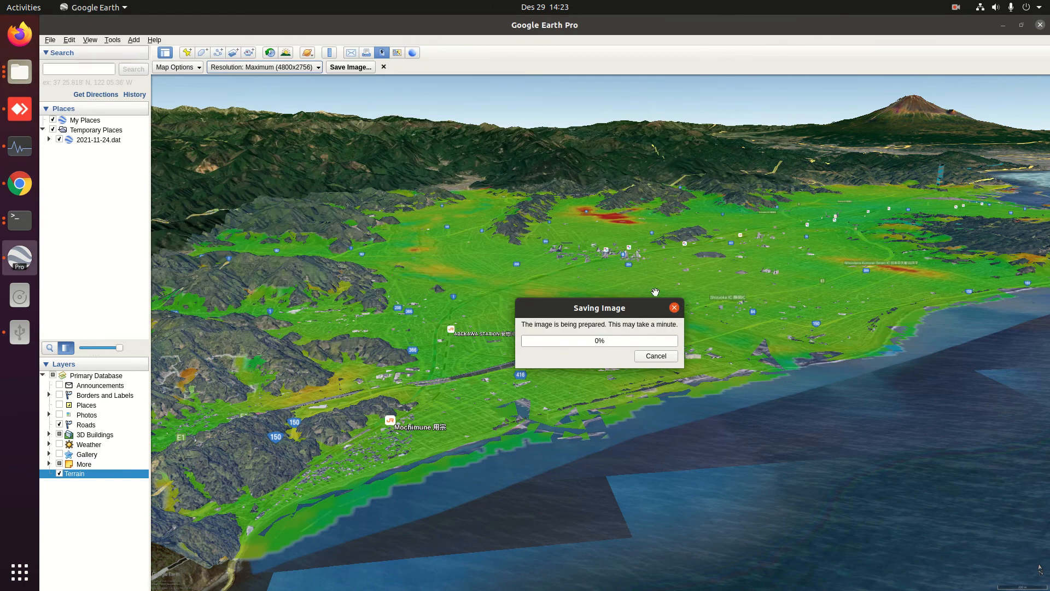
mouse_move(949, 8)
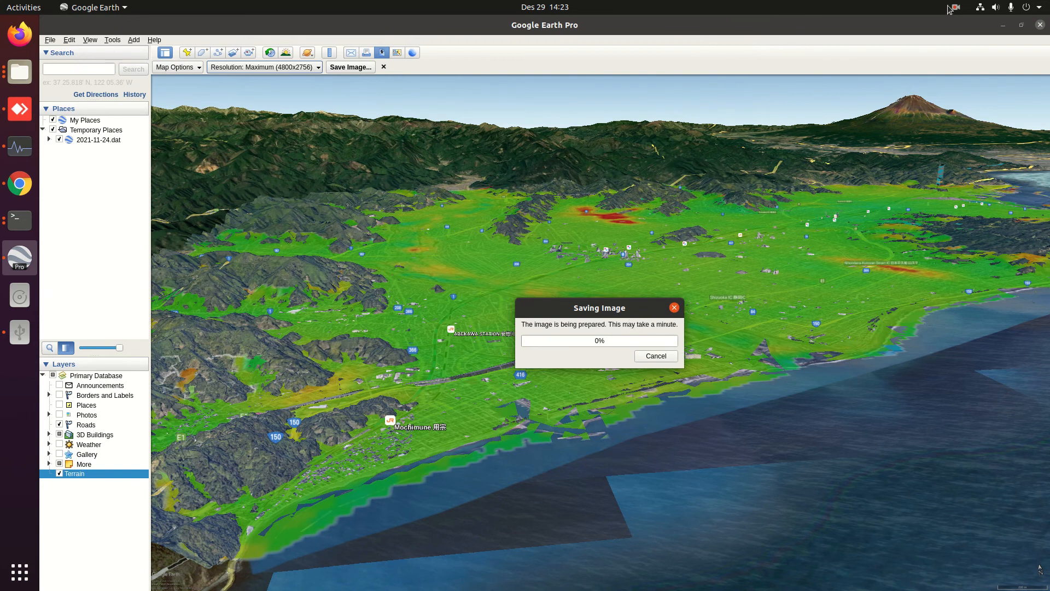
mouse_move(611, 356)
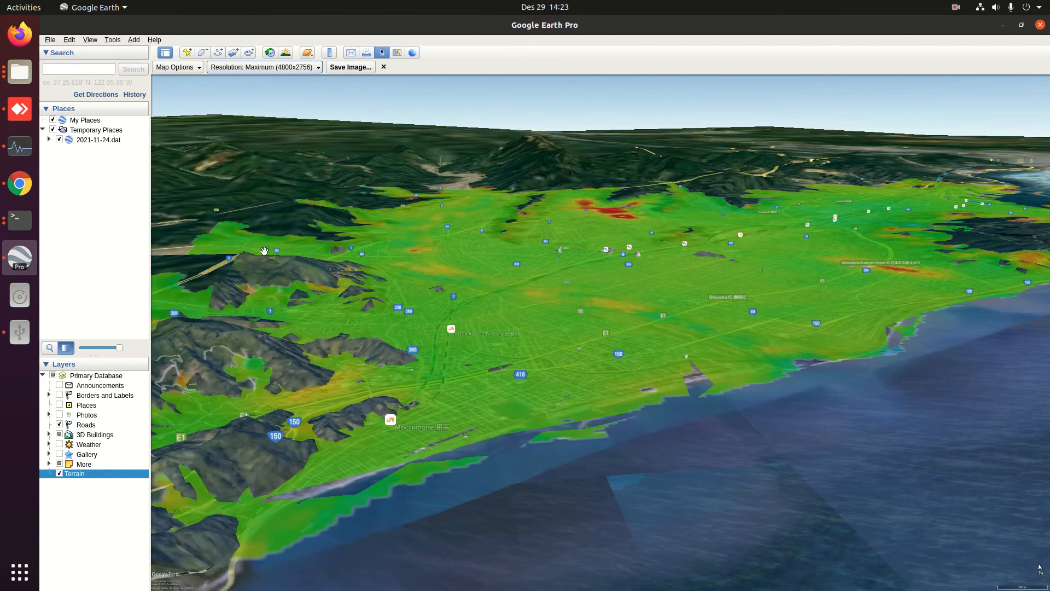
Step: From Files' Pictures folder, open the exported 3d-view.jpg in Image Viewer
left_click(20, 72)
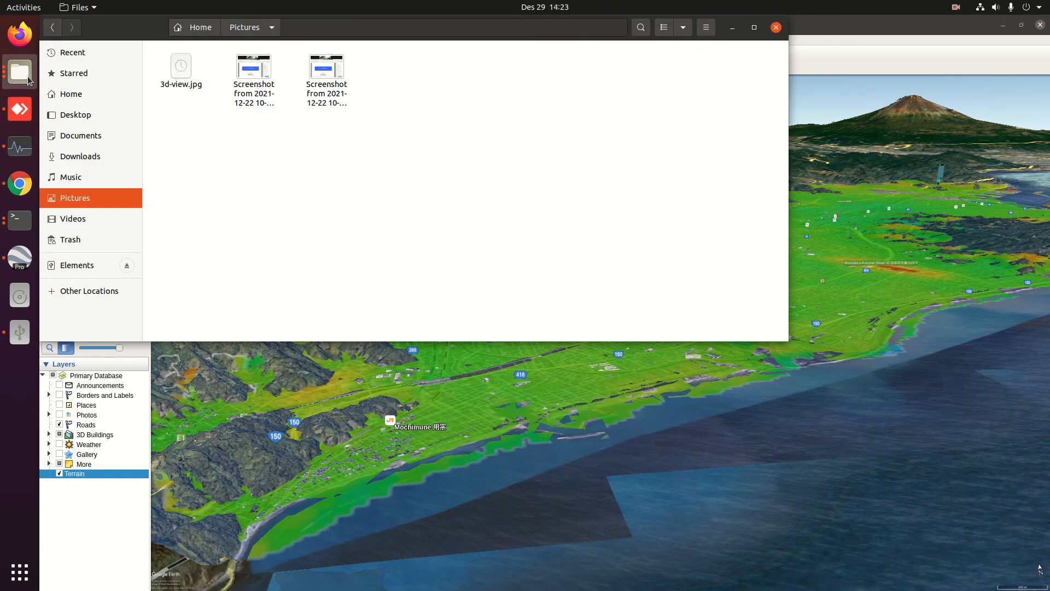
left_click(181, 66)
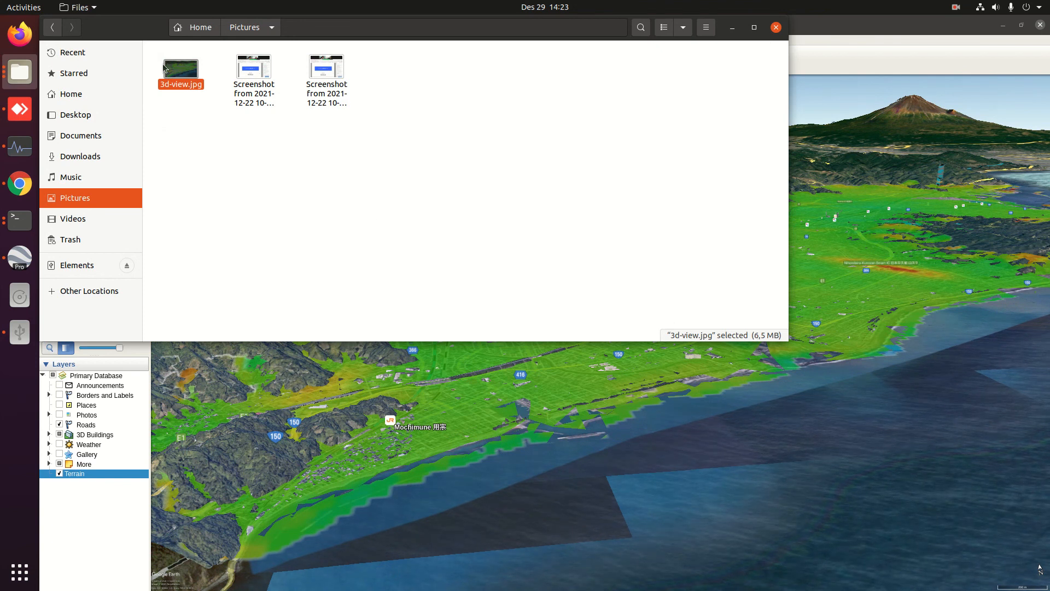
double_click(180, 67)
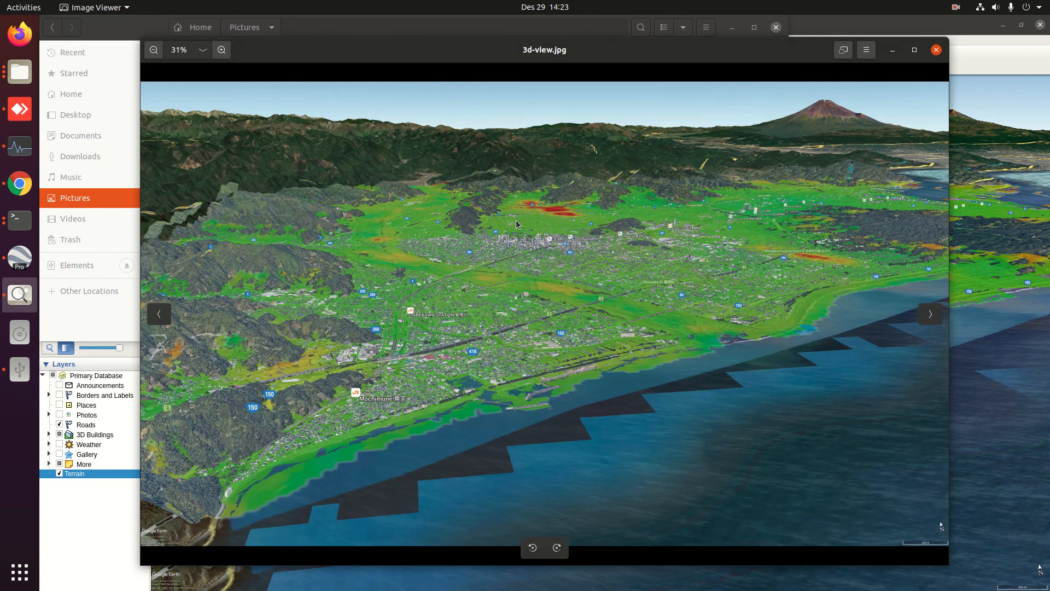
mouse_move(942, 193)
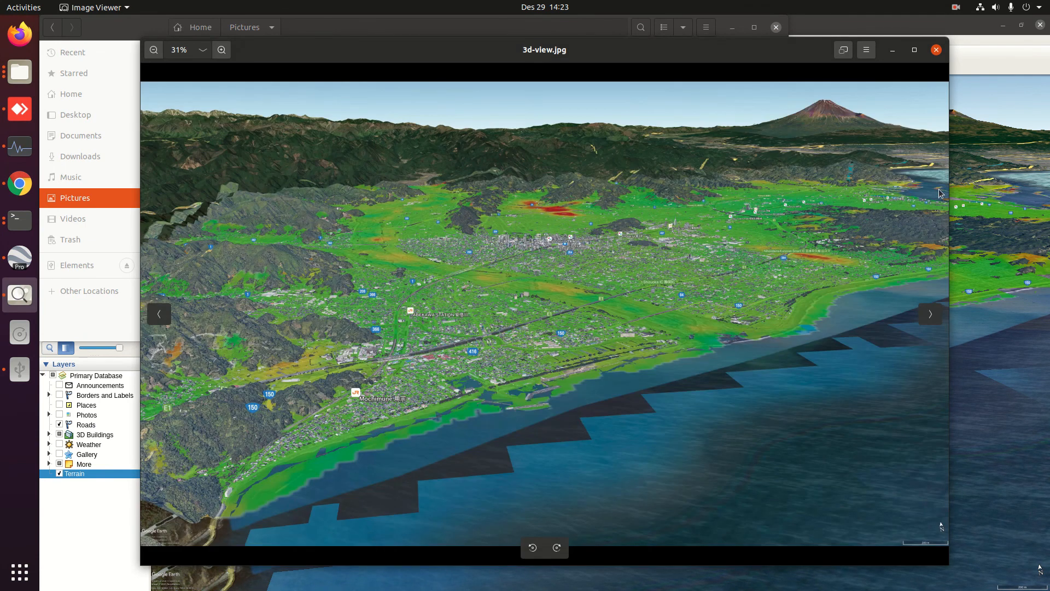
Step: Close the Image Viewer preview of 3d-view.jpg
left_click(935, 49)
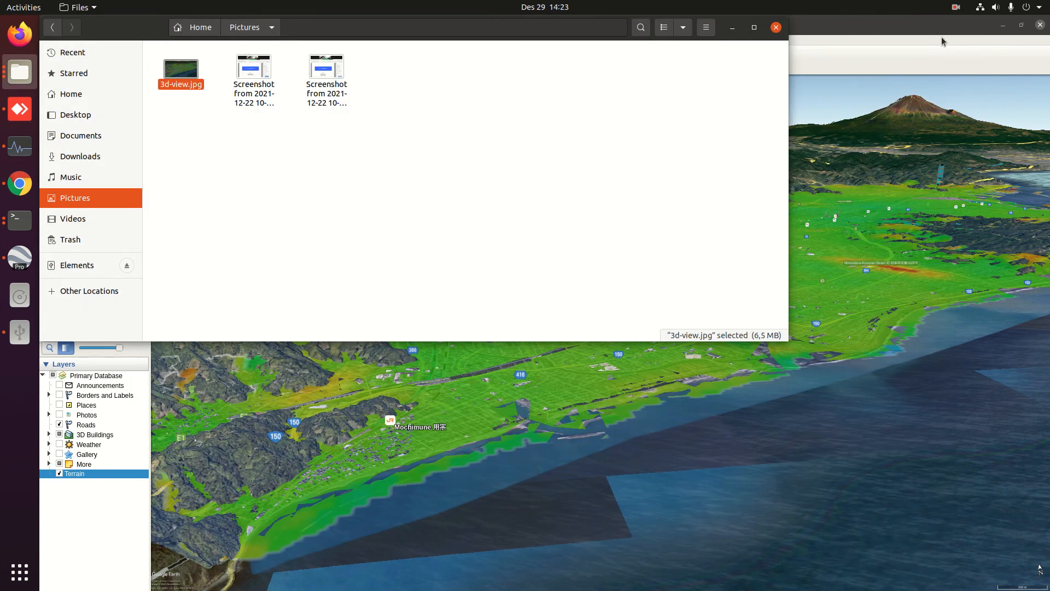